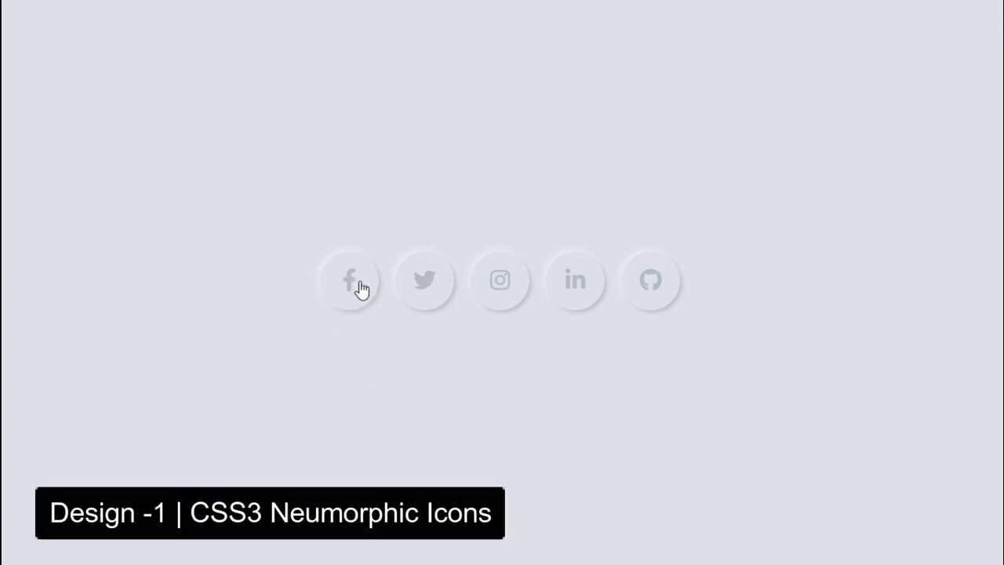
left_click(352, 279)
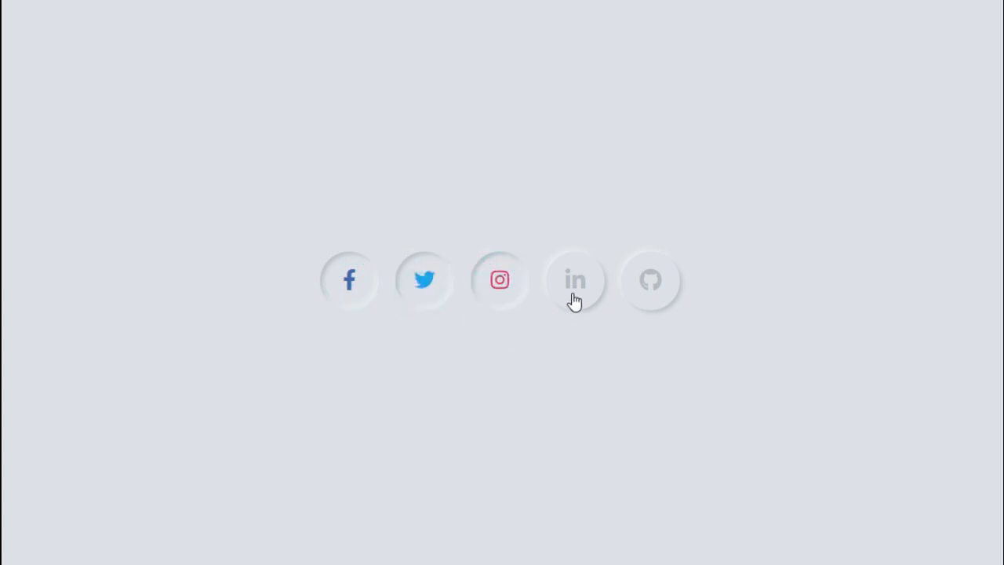
mouse_move(587, 384)
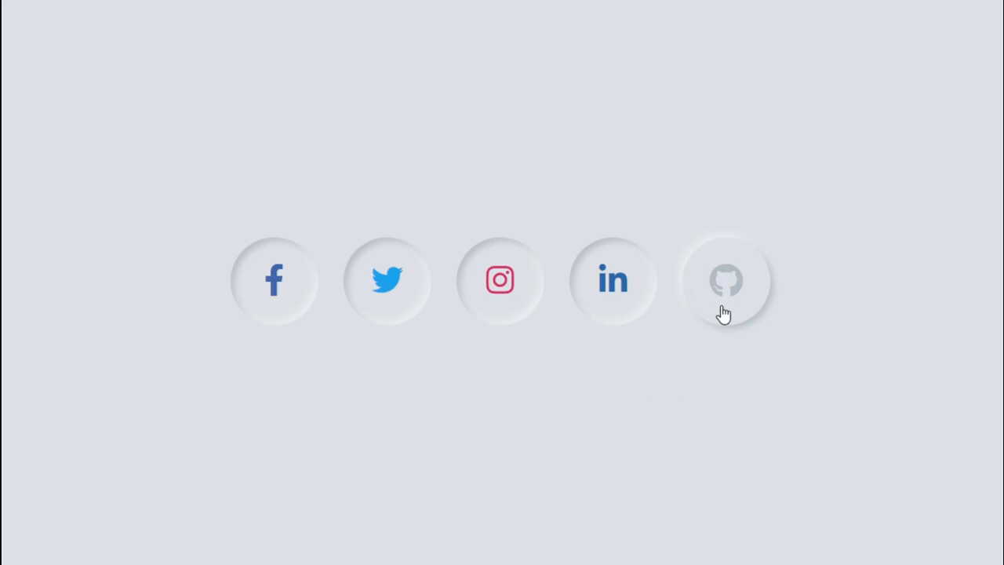
mouse_move(666, 349)
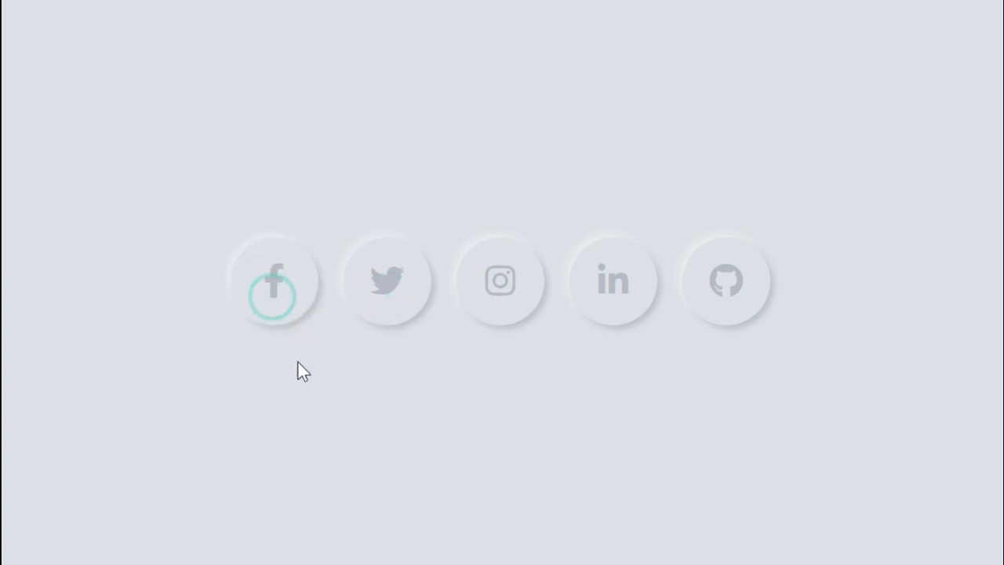
mouse_move(499, 306)
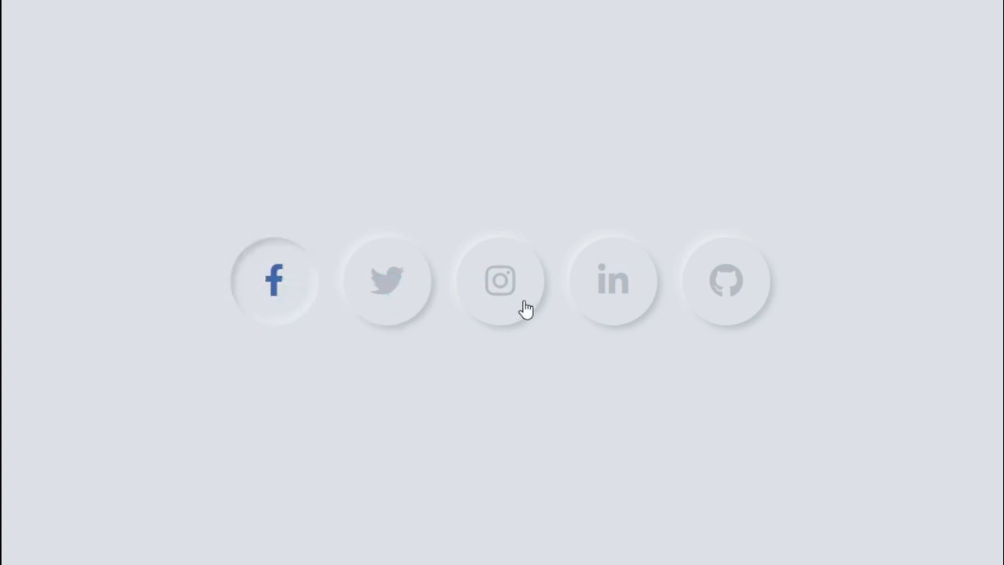
mouse_move(721, 283)
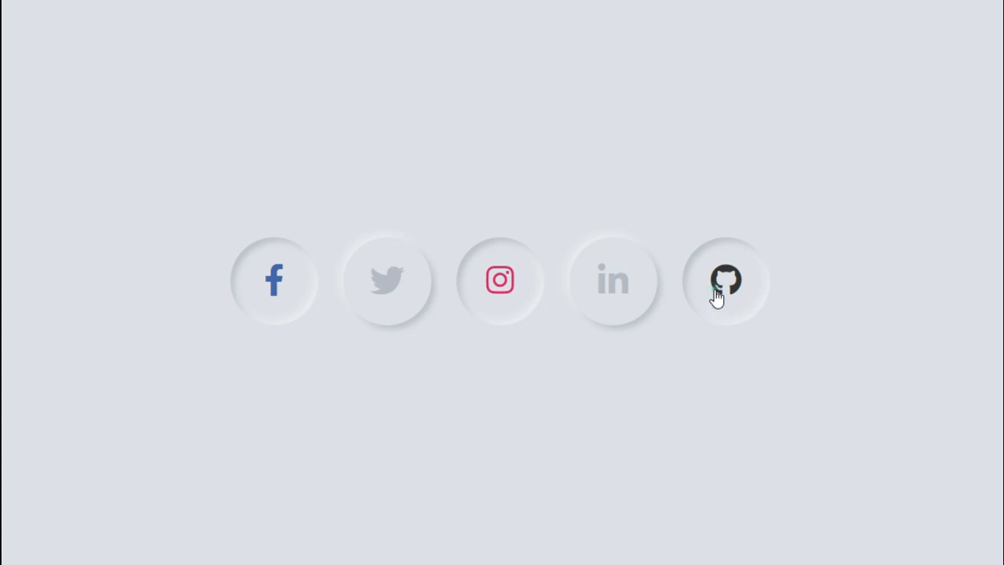
mouse_move(358, 301)
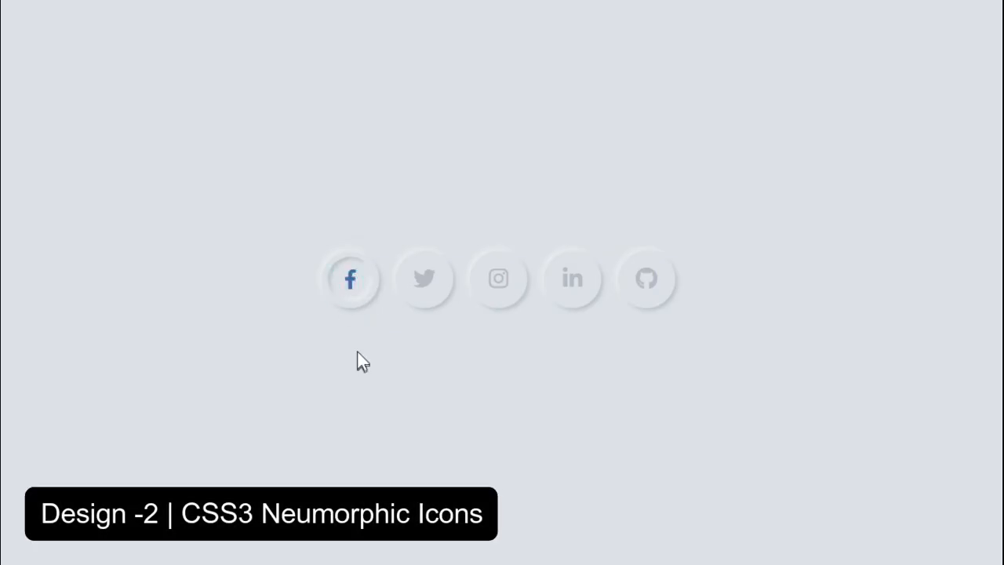
left_click(351, 279)
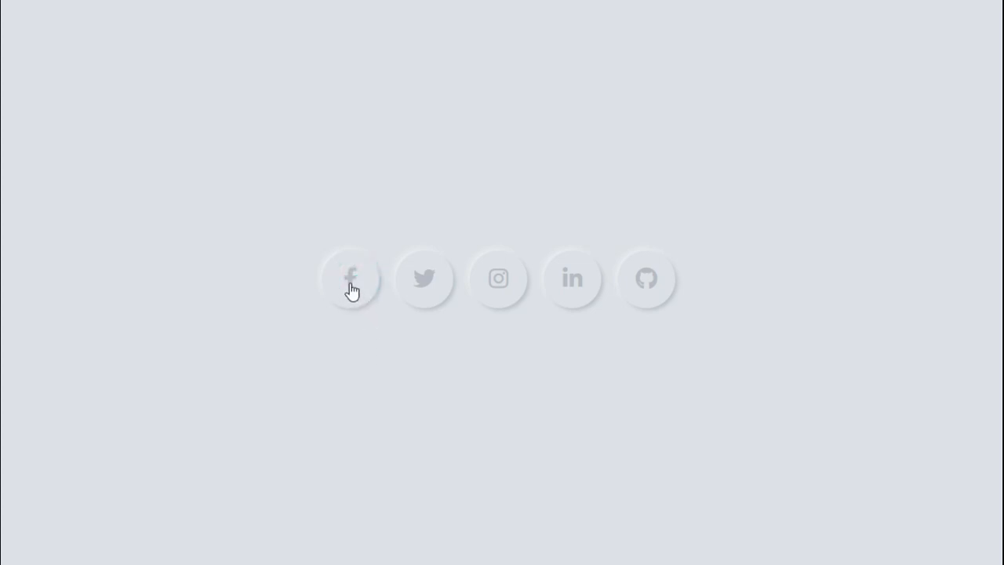
mouse_move(424, 279)
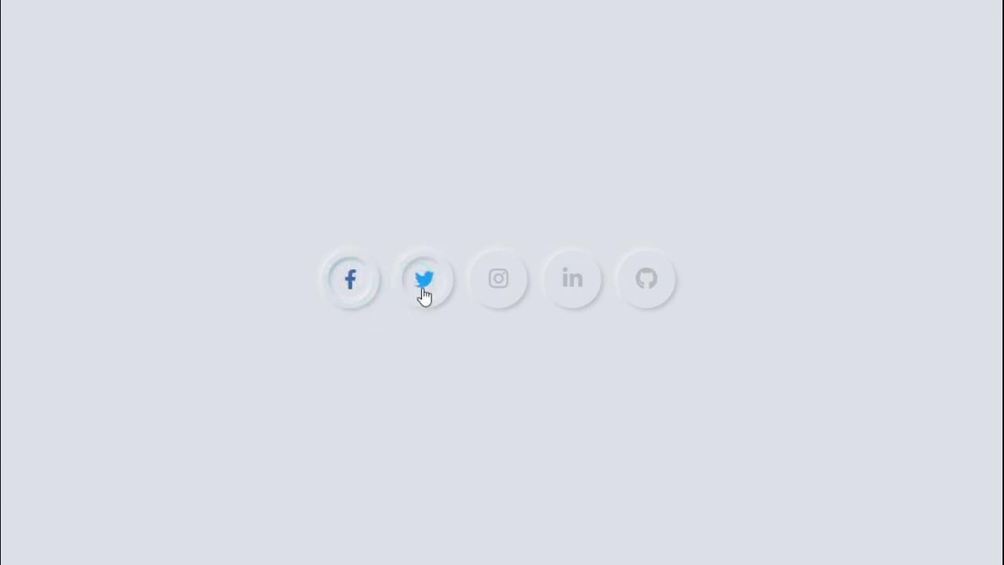
mouse_move(499, 279)
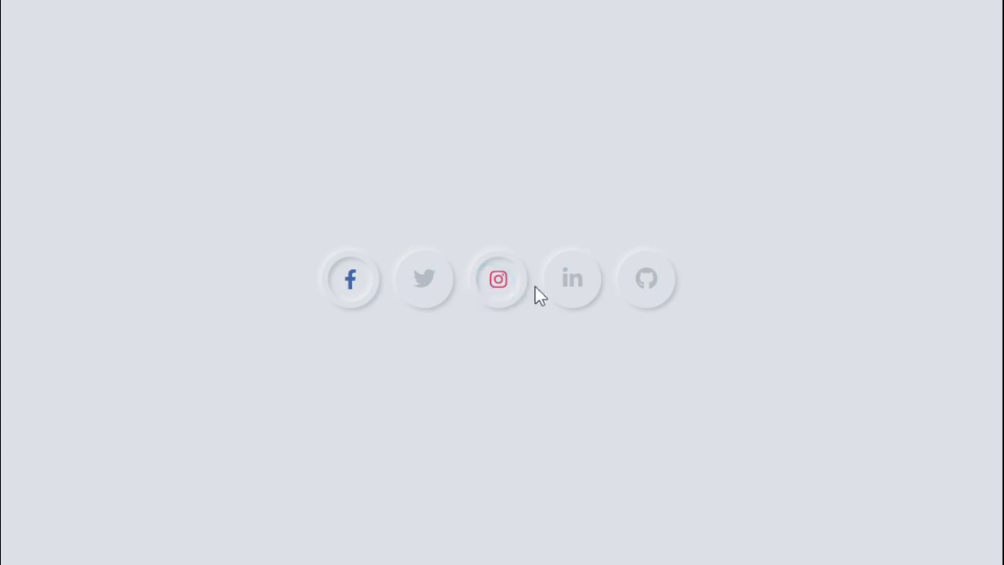
mouse_move(521, 322)
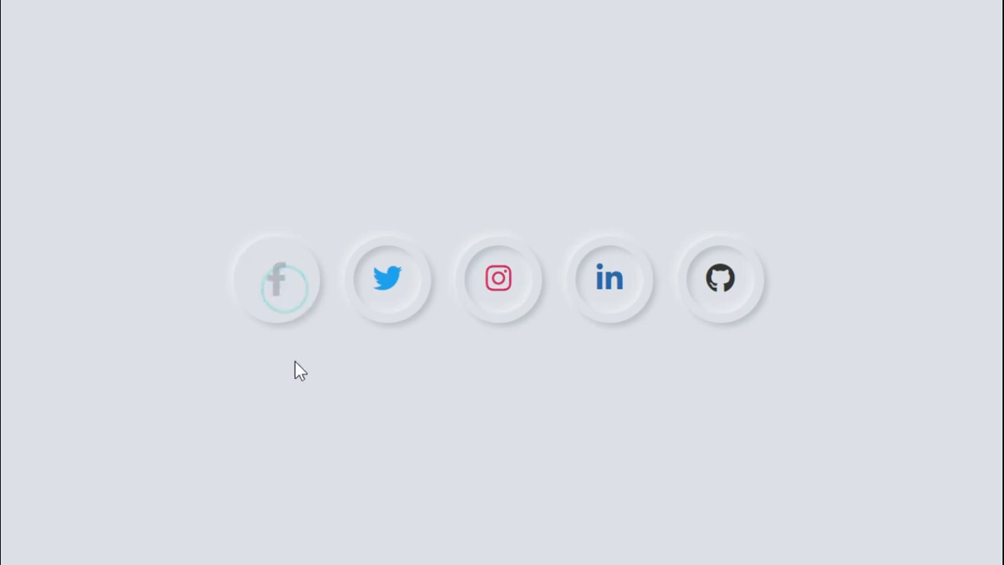
mouse_move(386, 301)
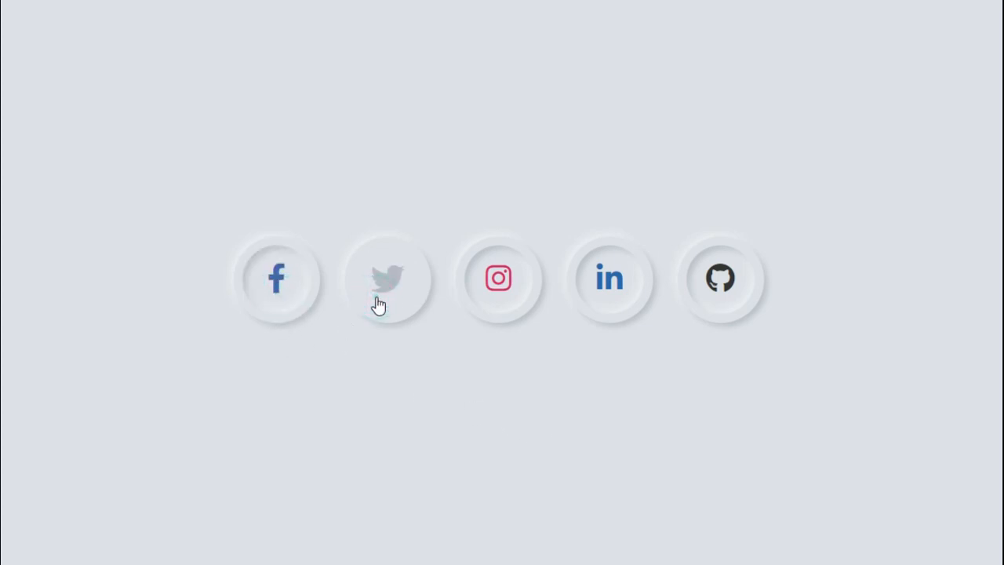
mouse_move(499, 310)
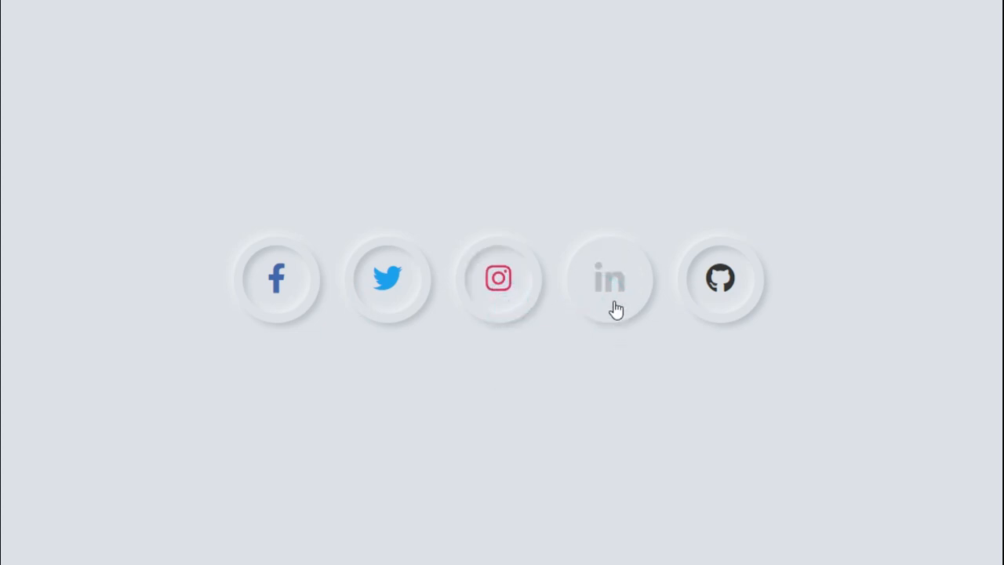
mouse_move(719, 295)
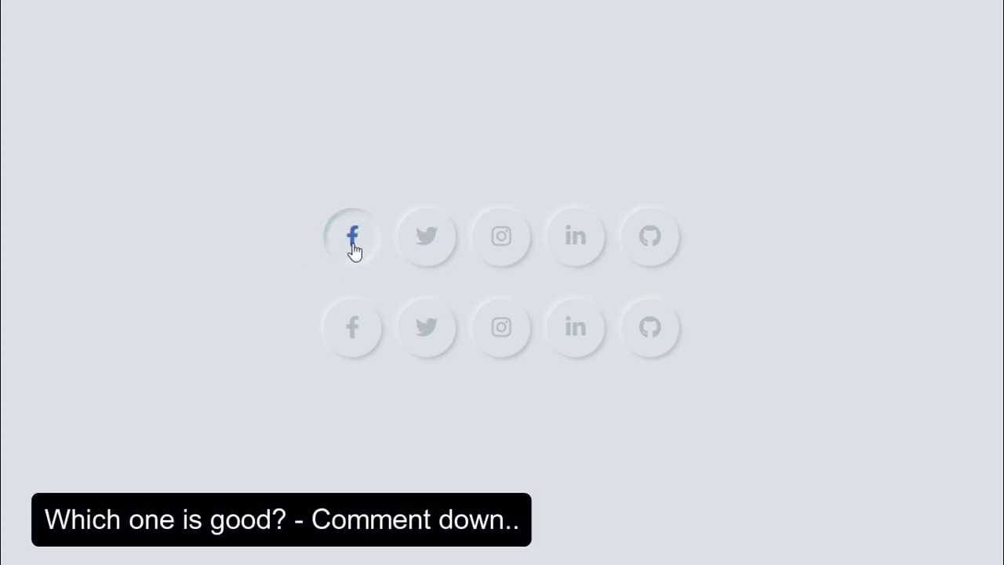
mouse_move(416, 257)
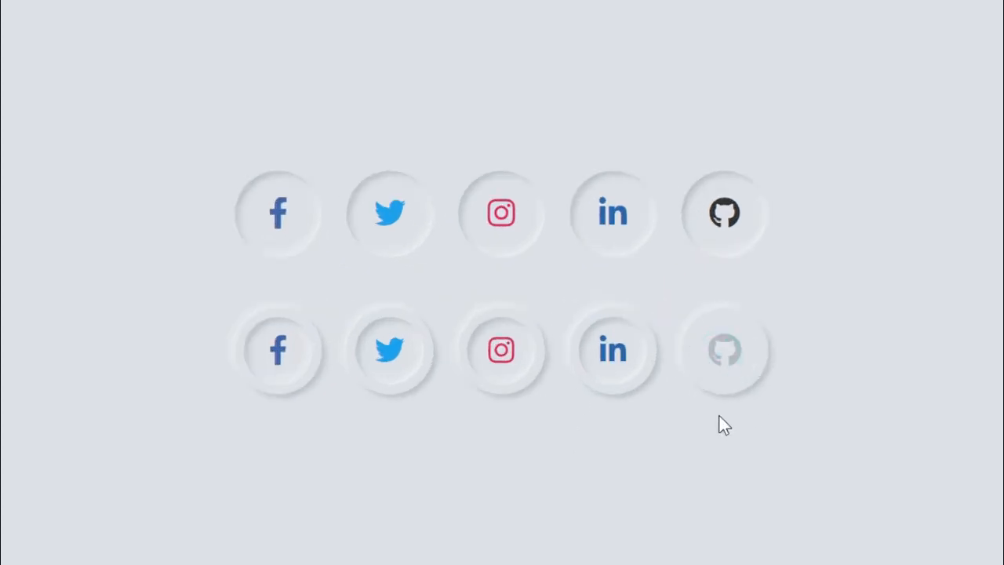
mouse_move(619, 411)
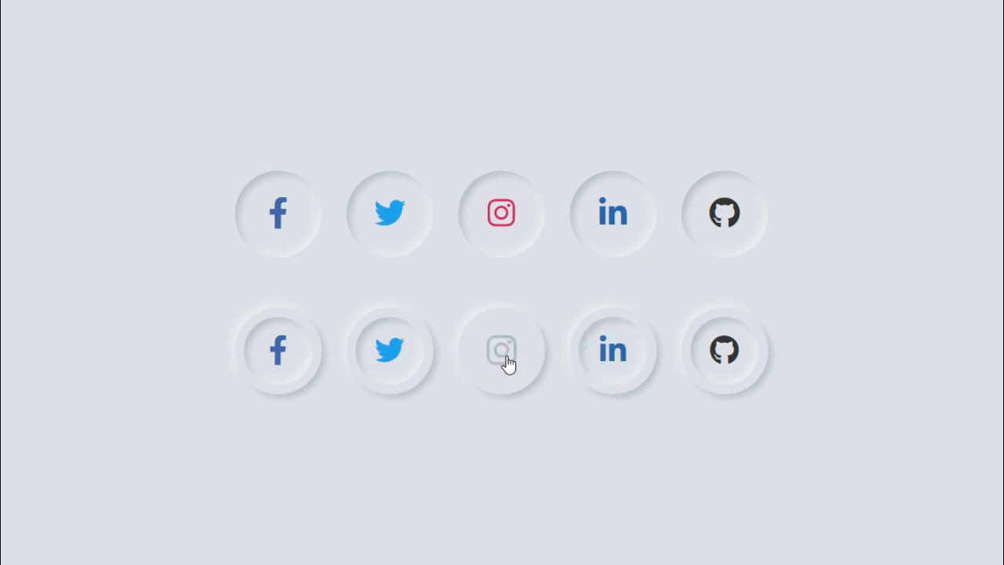
mouse_move(389, 363)
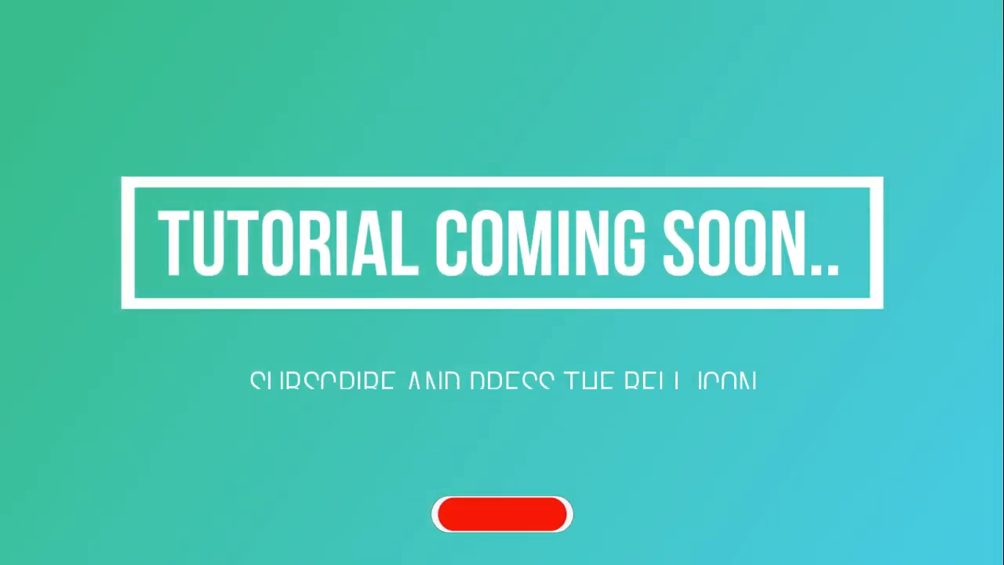
left_click(502, 514)
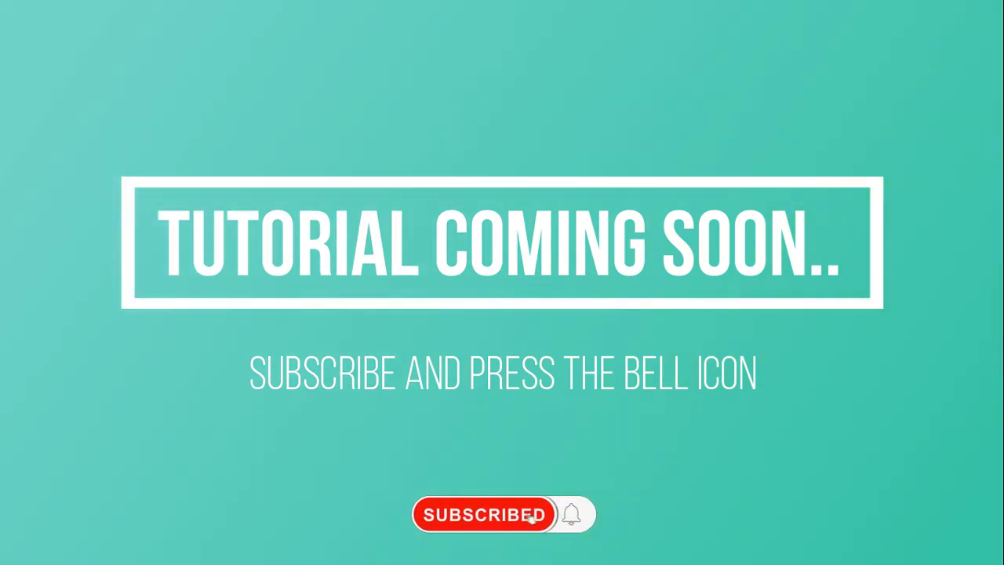